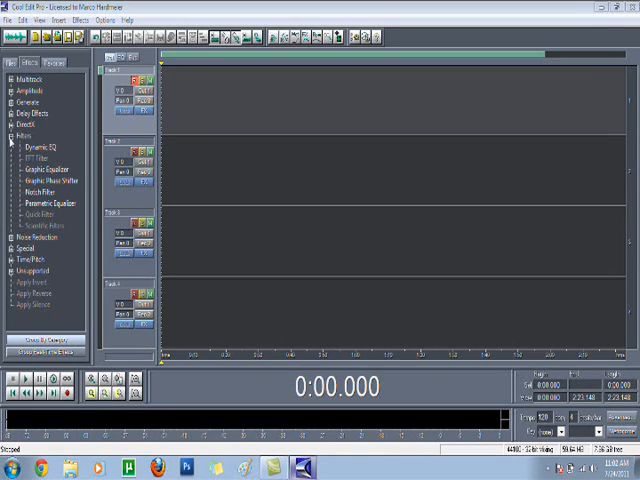
Step: Collapse the Filters category in the Effects list
click(10, 136)
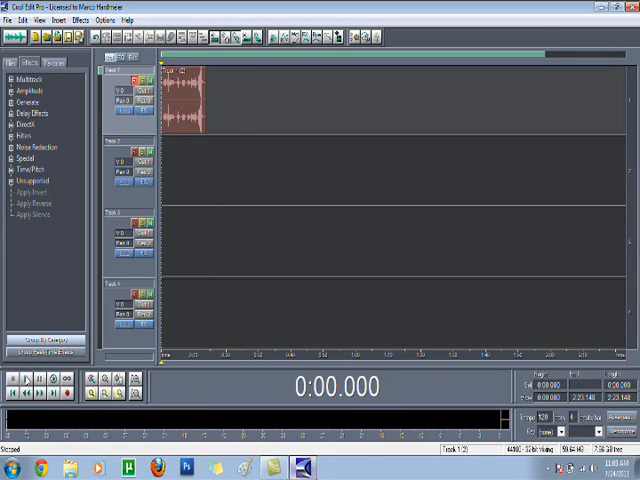
click(22, 379)
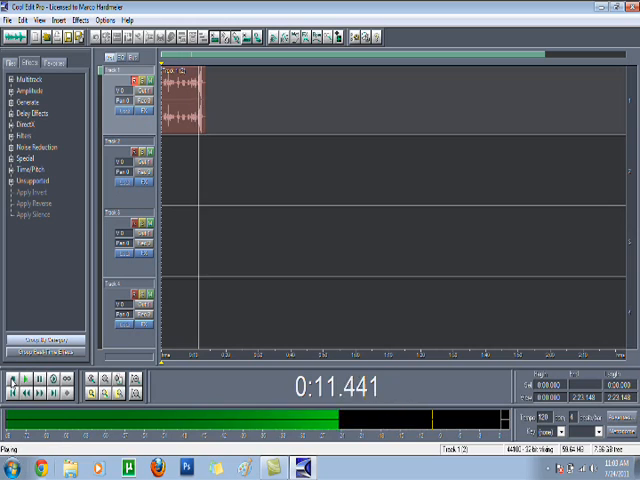
click(24, 379)
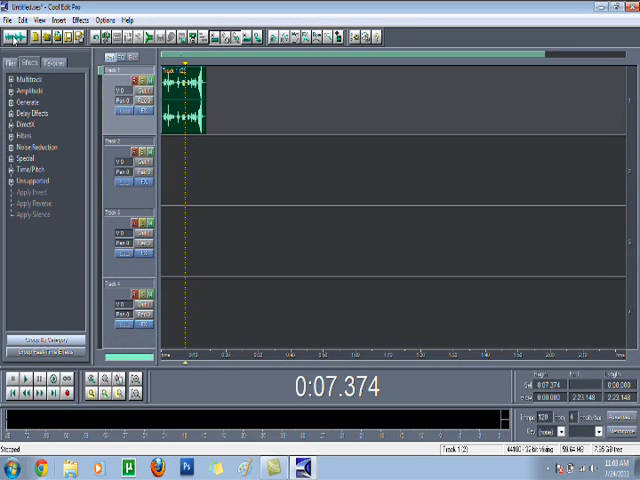
Step: Open the vocal clip in Edit View and expand the Amplitude effects category
double_click(180, 95)
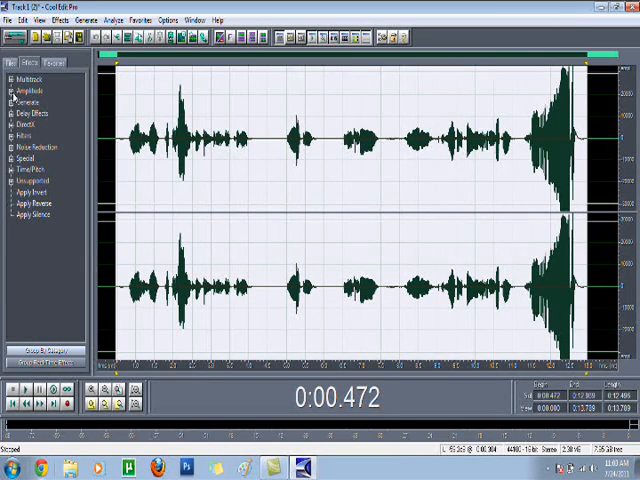
click(18, 92)
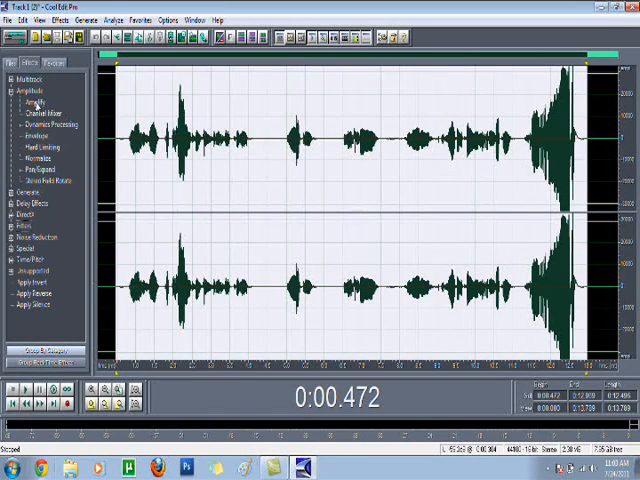
click(38, 102)
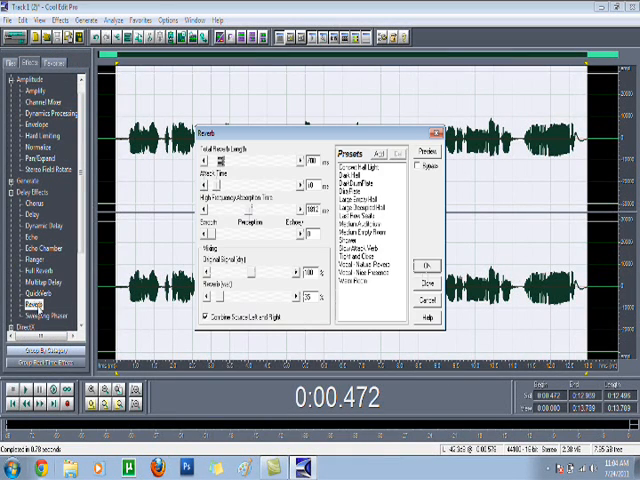
click(370, 259)
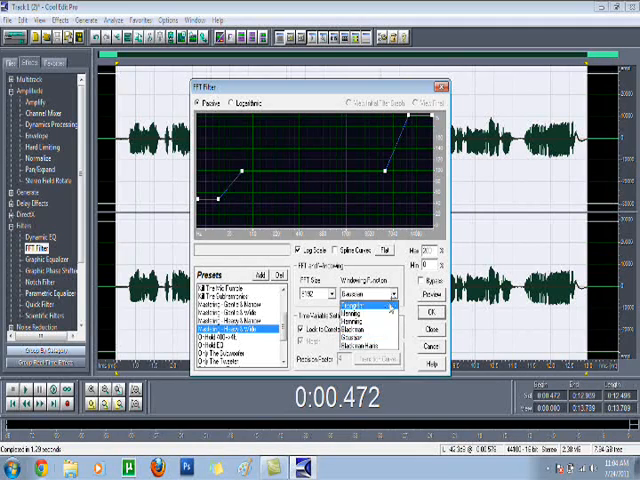
Step: Choose a different Windowing Function for the FFT Filter
click(363, 296)
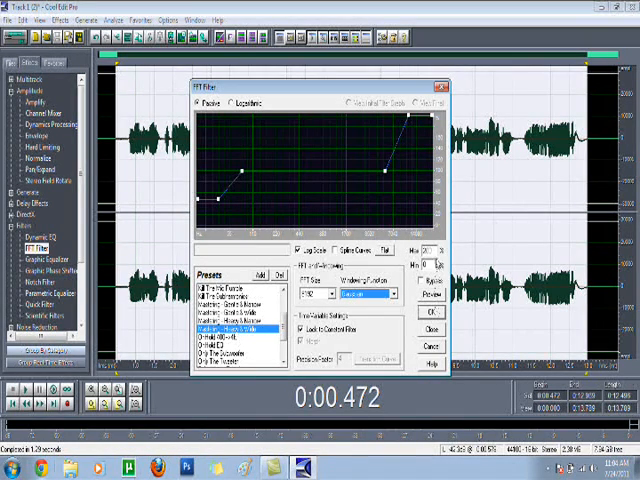
click(422, 313)
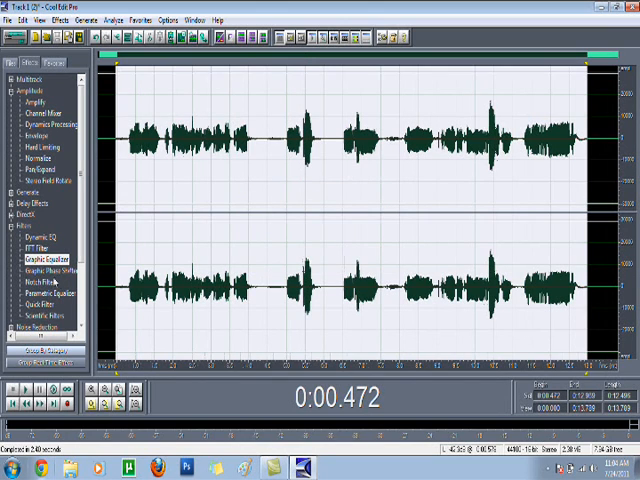
Step: Open the Graphic Equalizer for the vocal
click(44, 294)
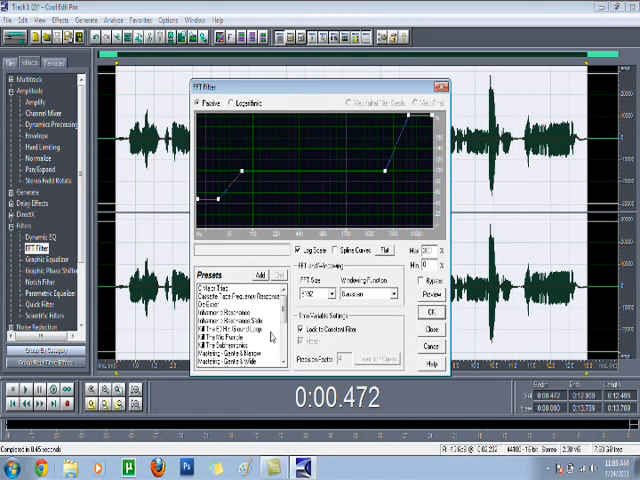
Step: Apply an FFT Filter preset curve, then apply Hiss Reduction to the vocal
click(227, 329)
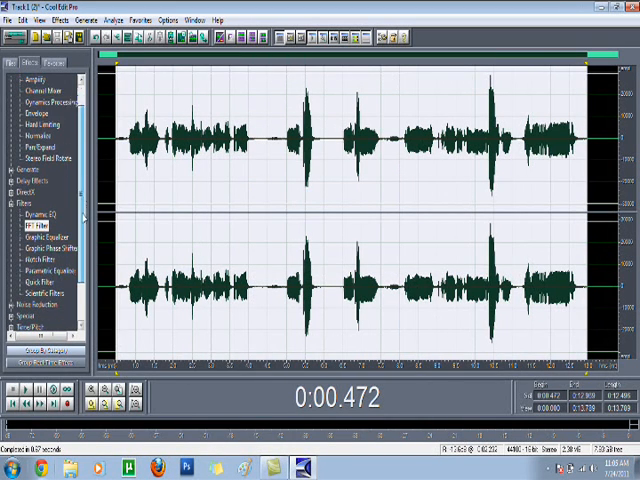
scroll(down, 3)
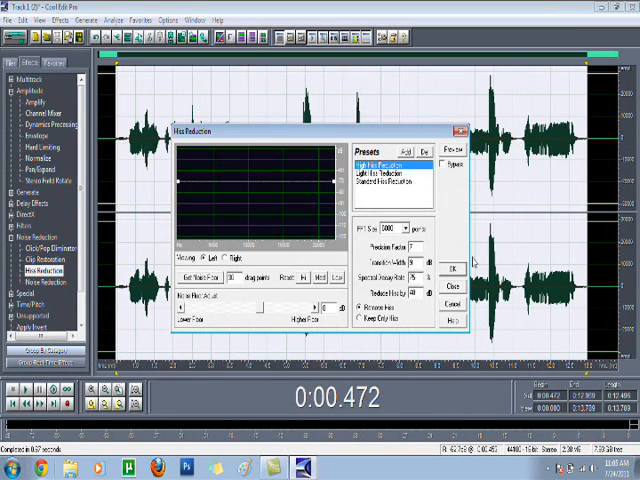
click(453, 264)
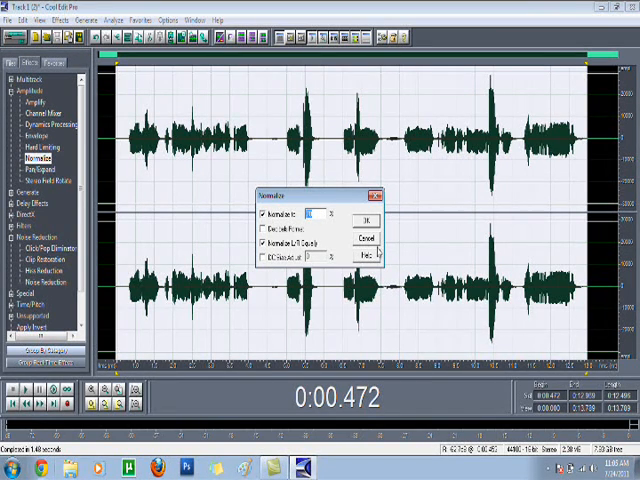
Step: Apply Normalize and then Hard Limiting to the vocal
click(367, 219)
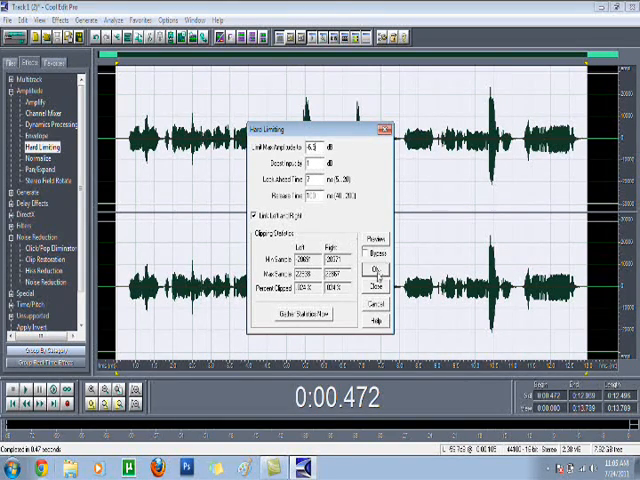
click(375, 272)
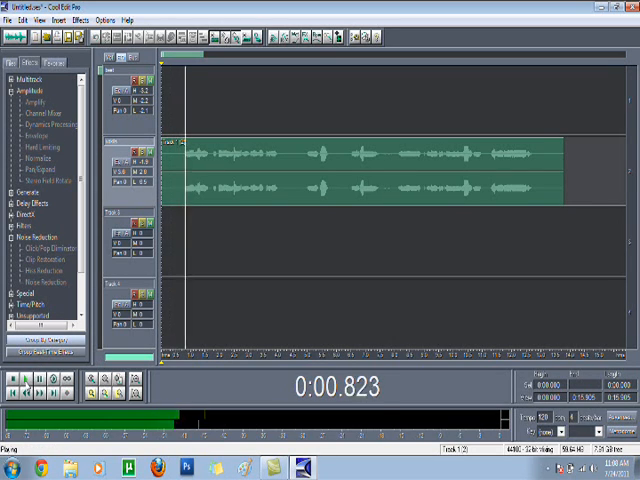
click(11, 379)
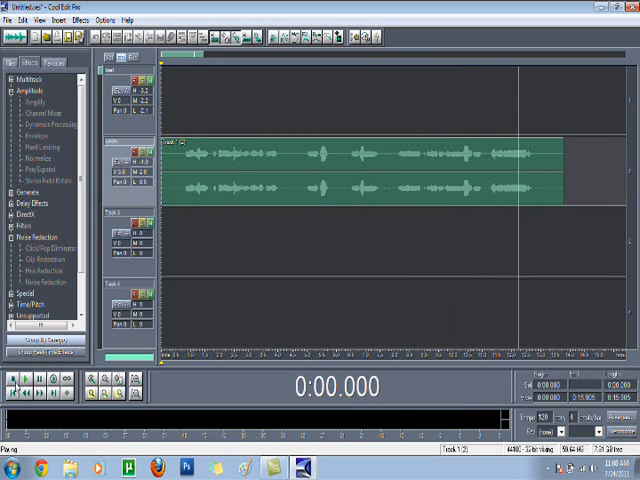
click(40, 145)
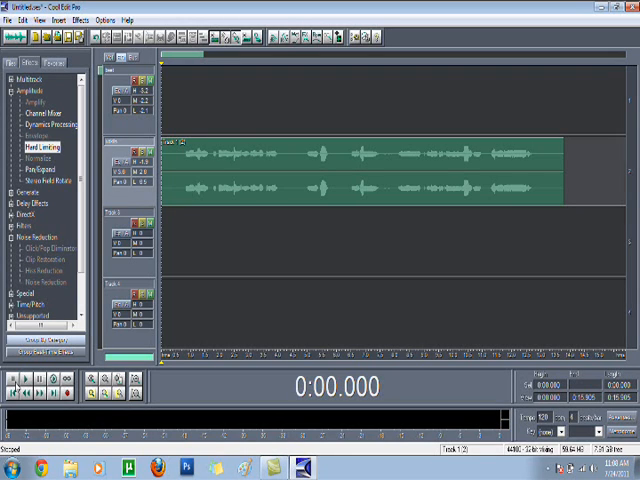